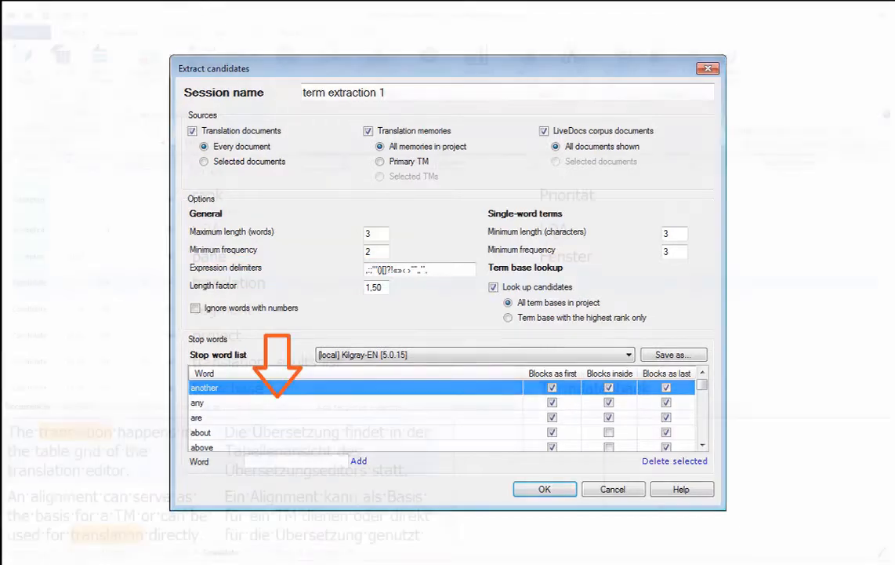
# Step: Confirm the Extract candidates dialog with default session name and options to run extraction
pyautogui.click(544, 488)
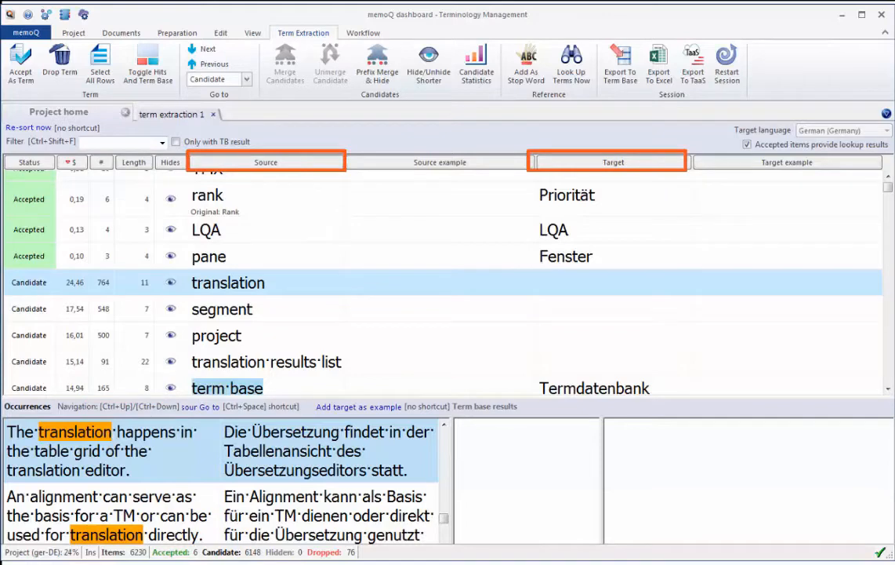
pyautogui.click(476, 65)
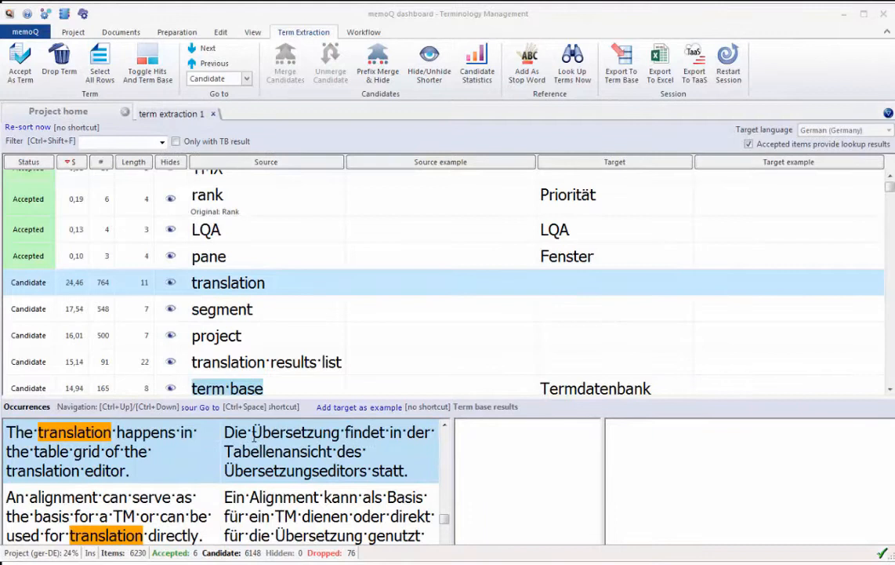
# Step: Enter target 'Übersetzung' for 'translation' and save the English and German example sentences
pyautogui.doubleClick(295, 432)
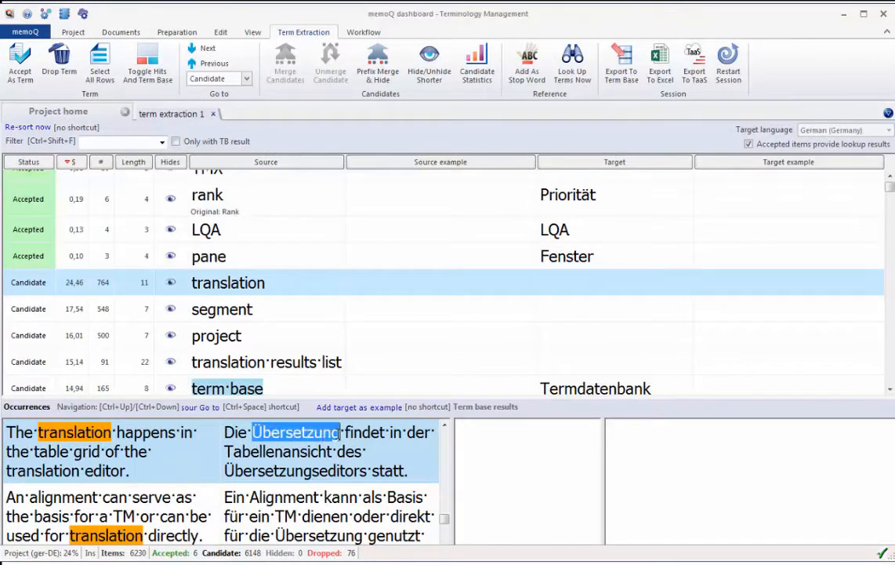
pyautogui.click(591, 282)
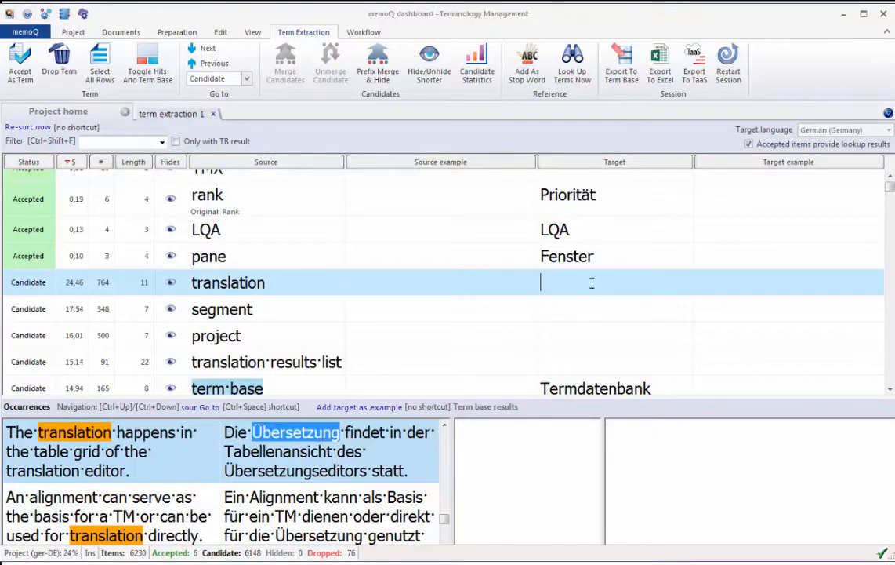
pyautogui.write('Übersetzung')
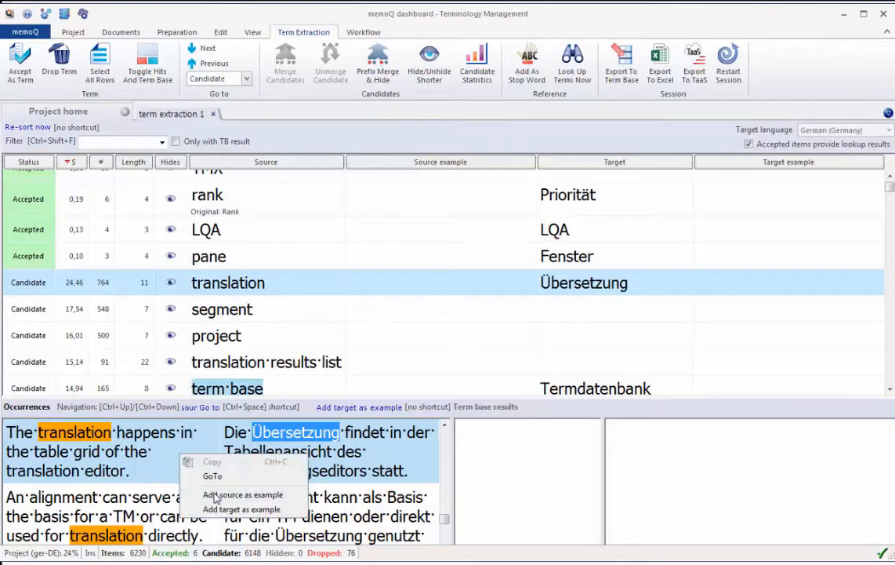
pyautogui.click(243, 494)
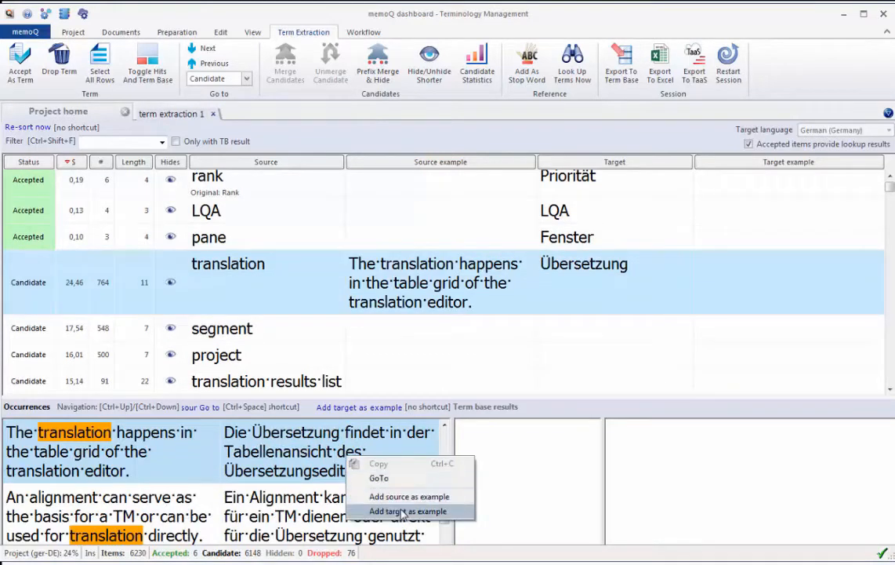
pyautogui.click(407, 511)
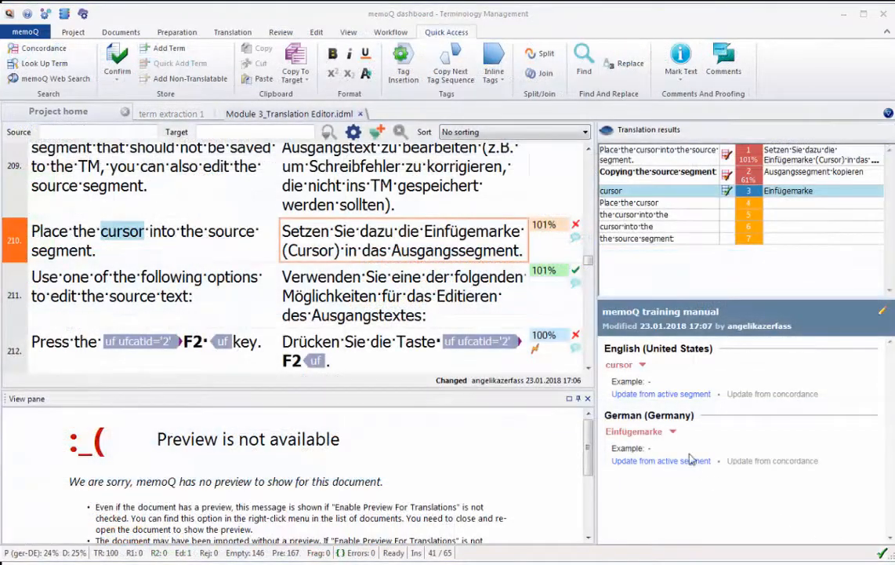
# Step: Add English and German example sentences to the cursor/Einfügemarke entry from segment and concordance
pyautogui.click(661, 394)
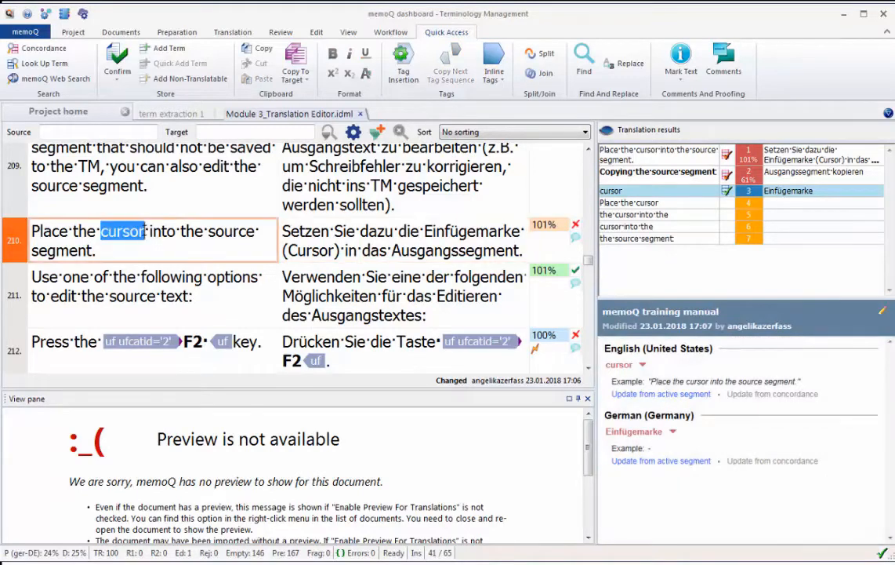
pyautogui.click(48, 48)
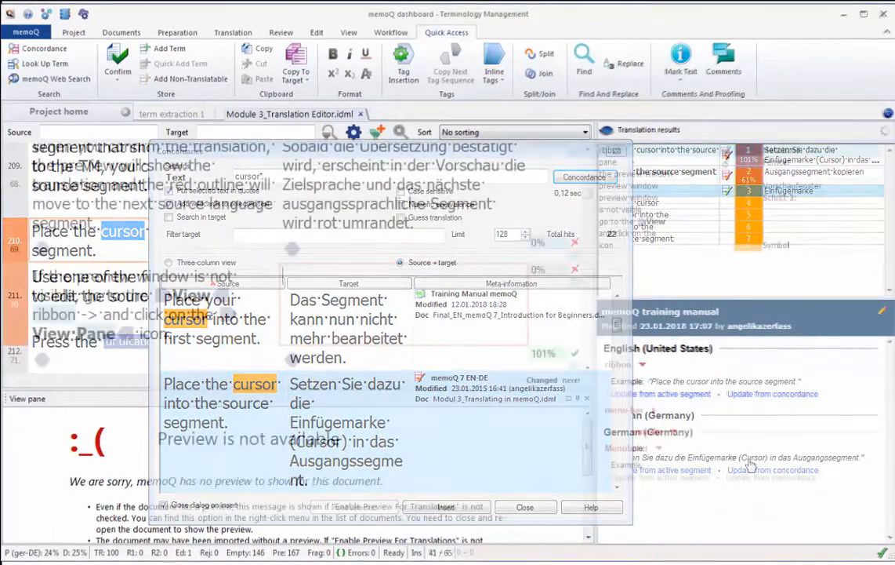
pyautogui.click(524, 506)
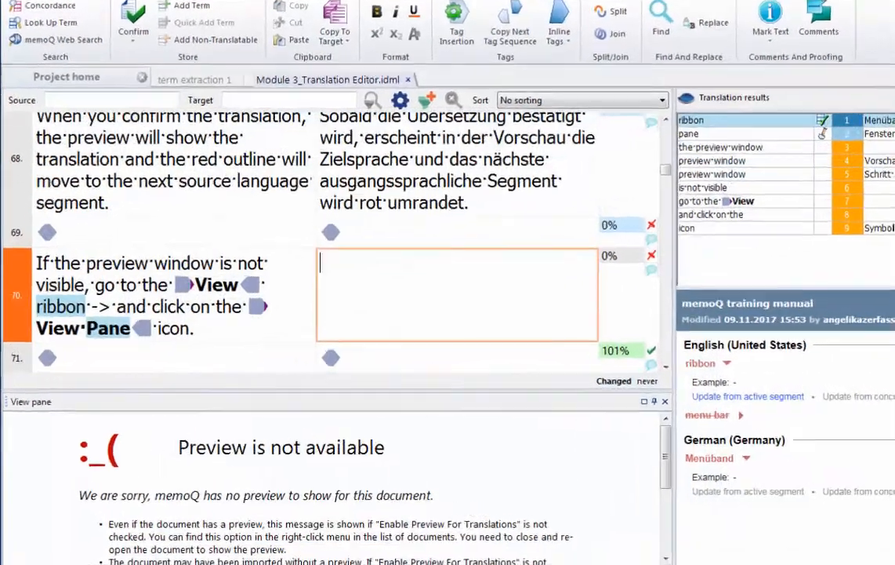